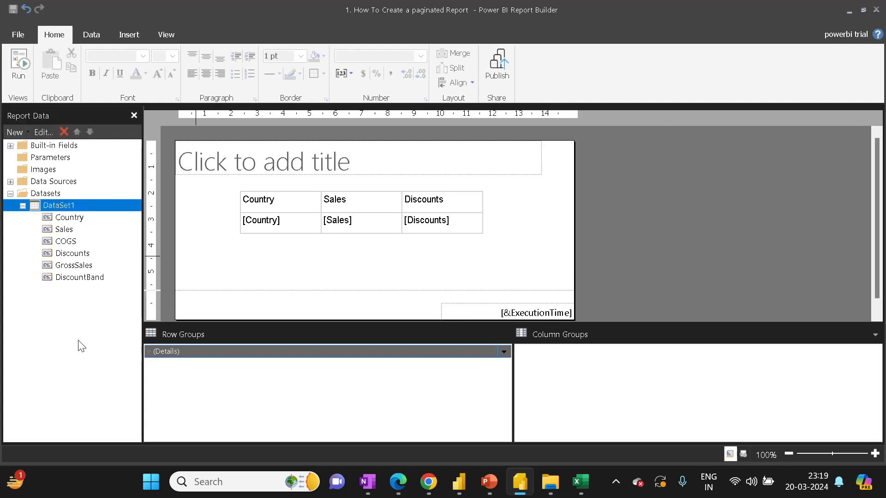
mouse_move(33, 128)
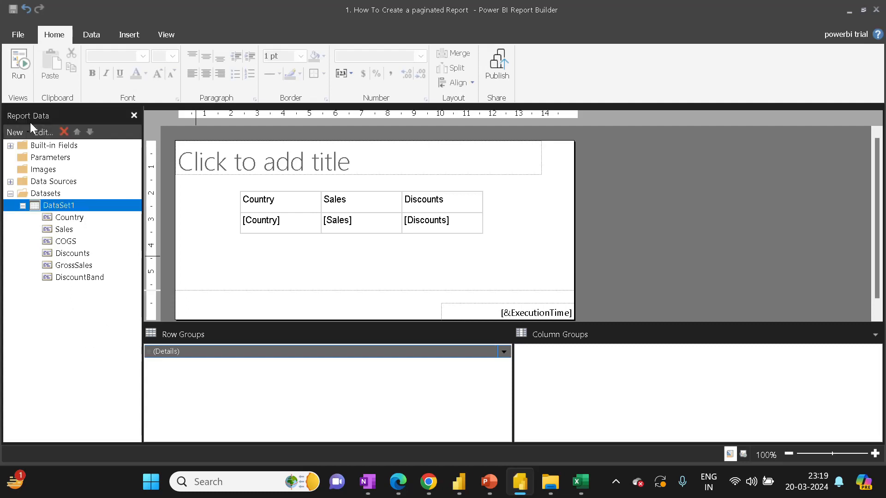
Preview the report with its data, then return to the layout view.
left_click(18, 64)
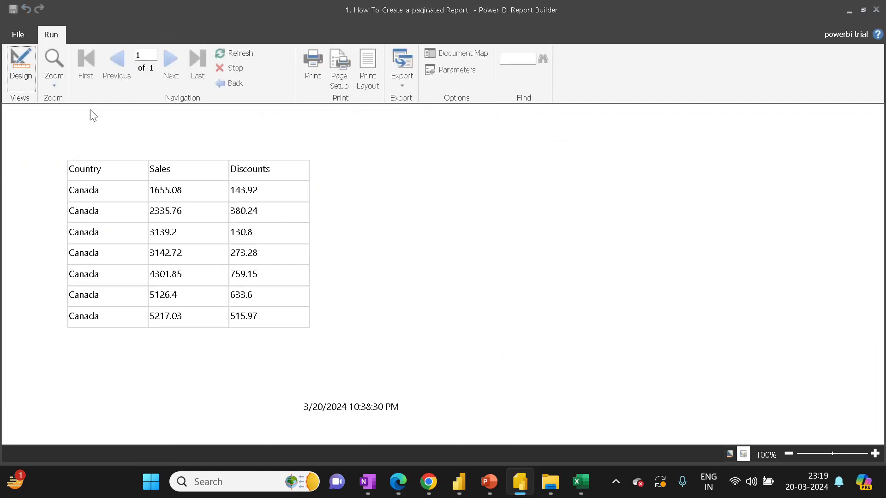
left_click(21, 63)
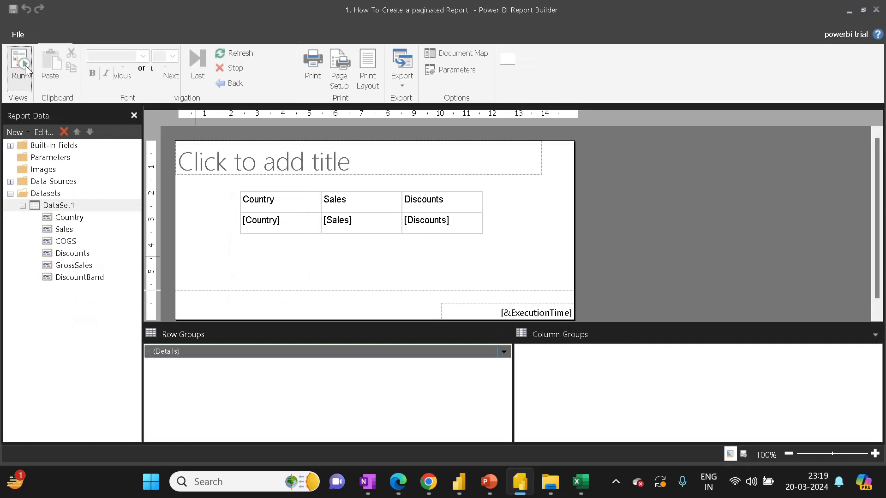
left_click(54, 34)
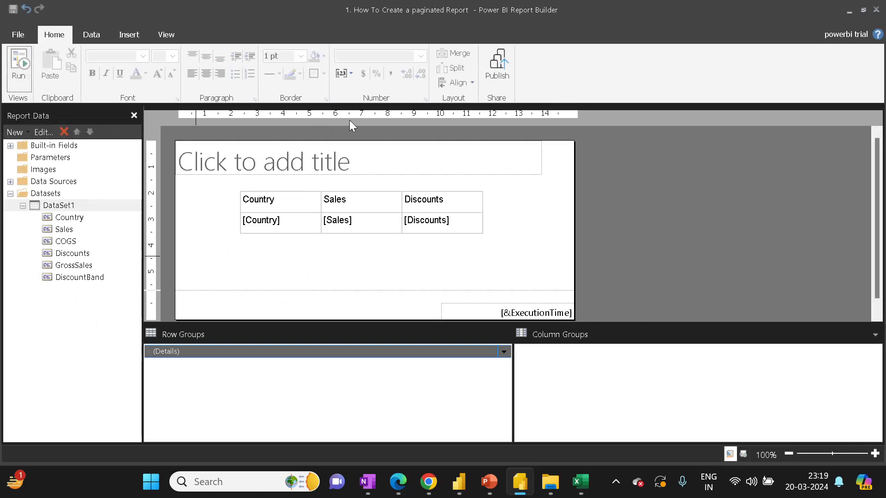
mouse_move(496, 62)
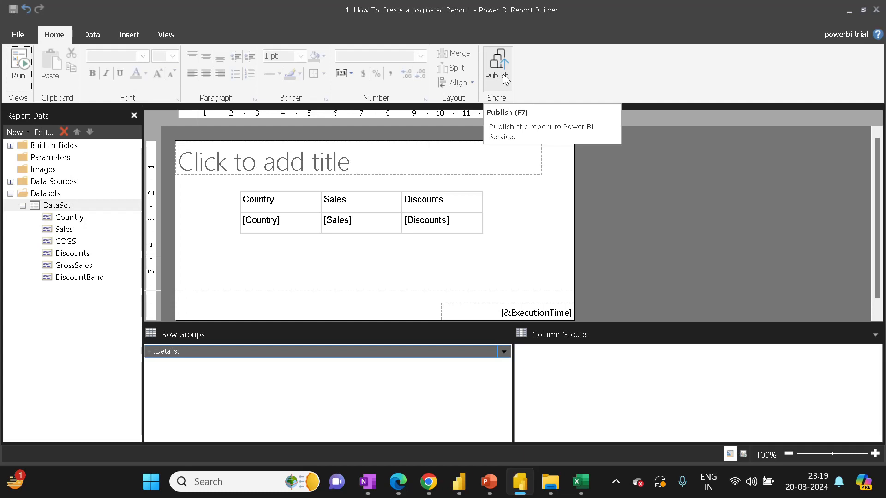
Publish to My Workspace, replacing the existing '1. How To Create a paginated Report'.
left_click(496, 65)
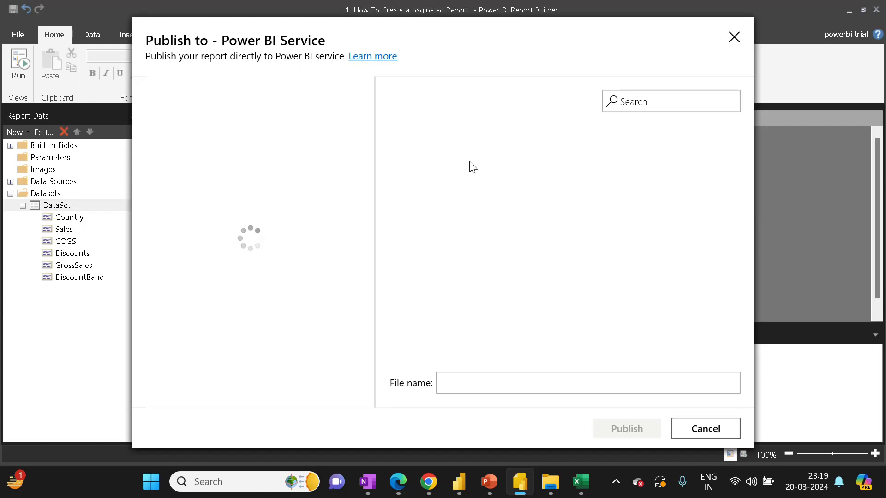
left_click(208, 93)
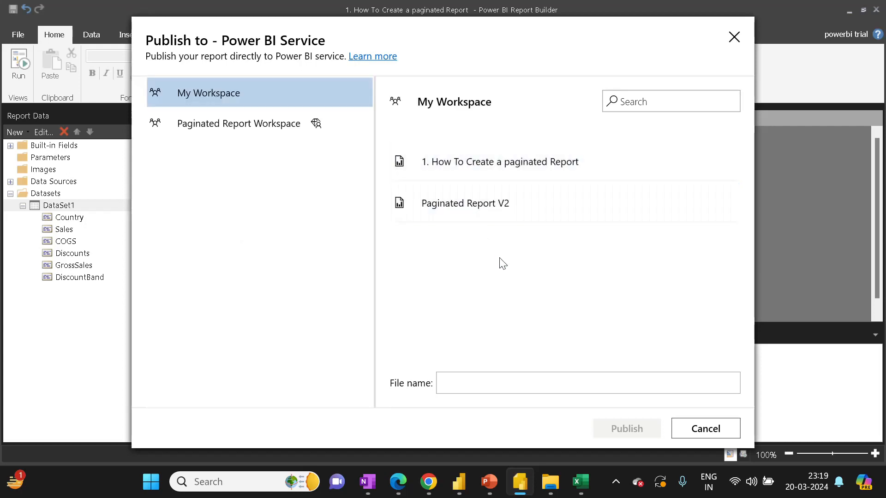
mouse_move(535, 250)
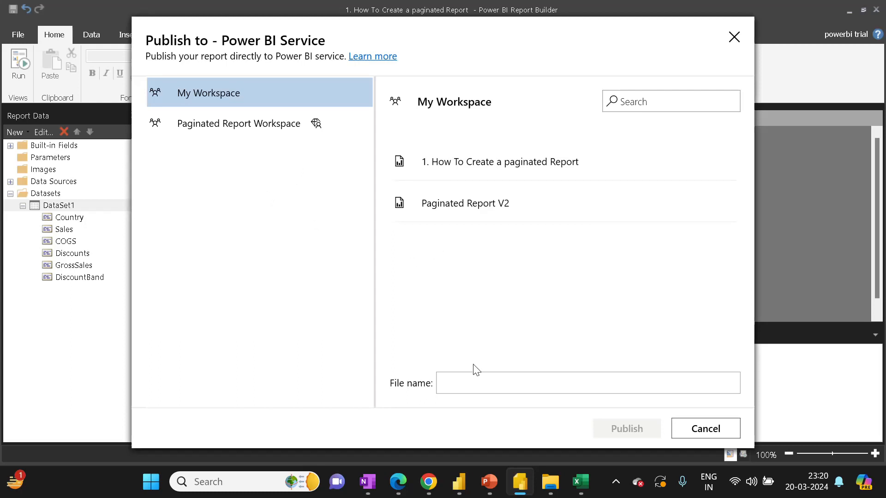
left_click(464, 203)
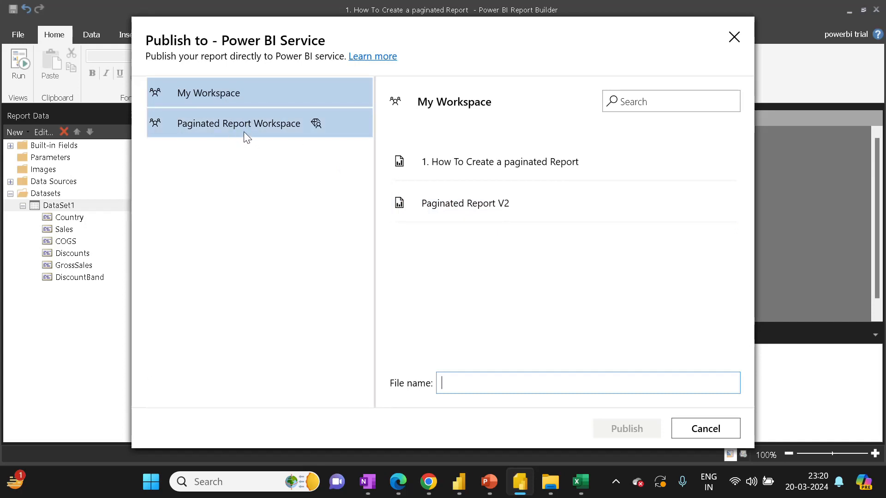
left_click(209, 93)
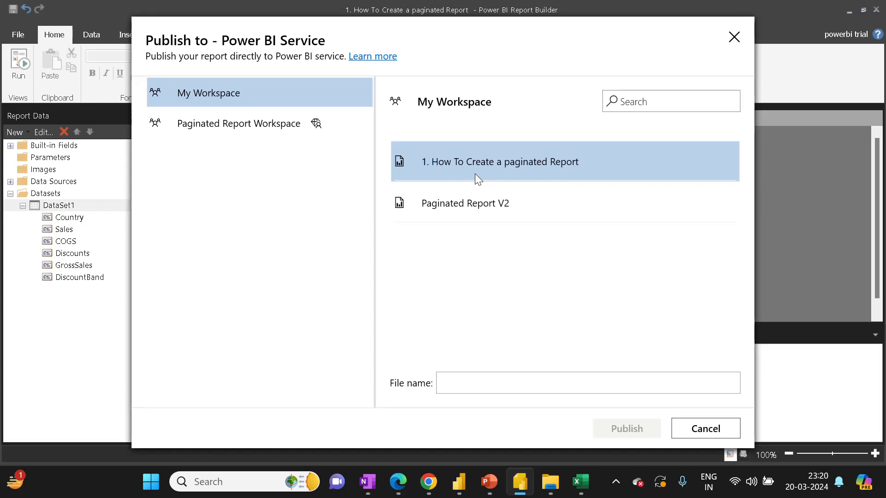
left_click(587, 382)
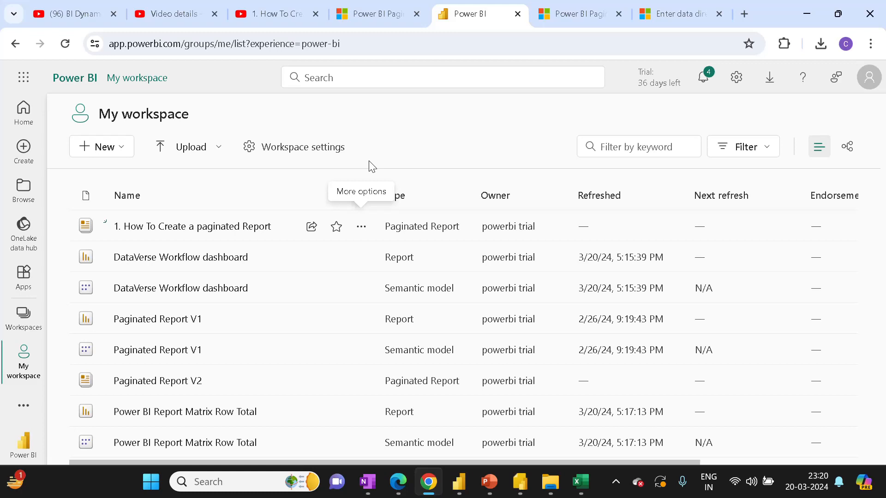
mouse_move(188, 238)
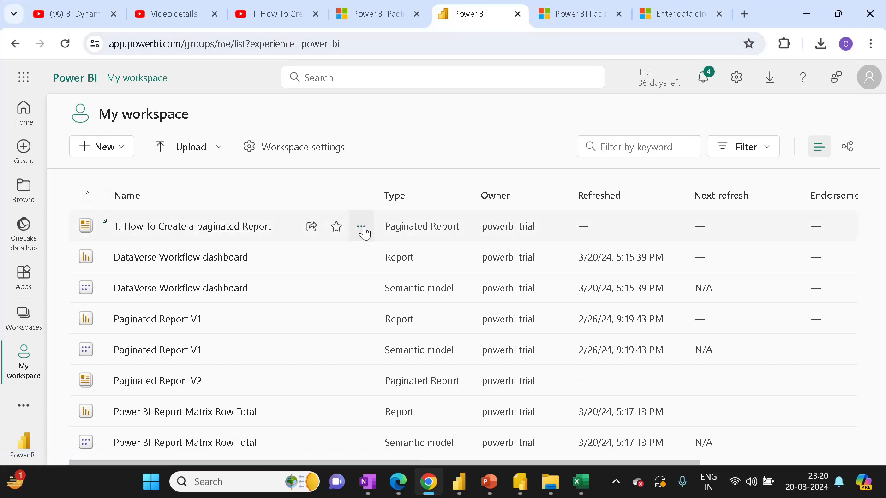
mouse_move(244, 232)
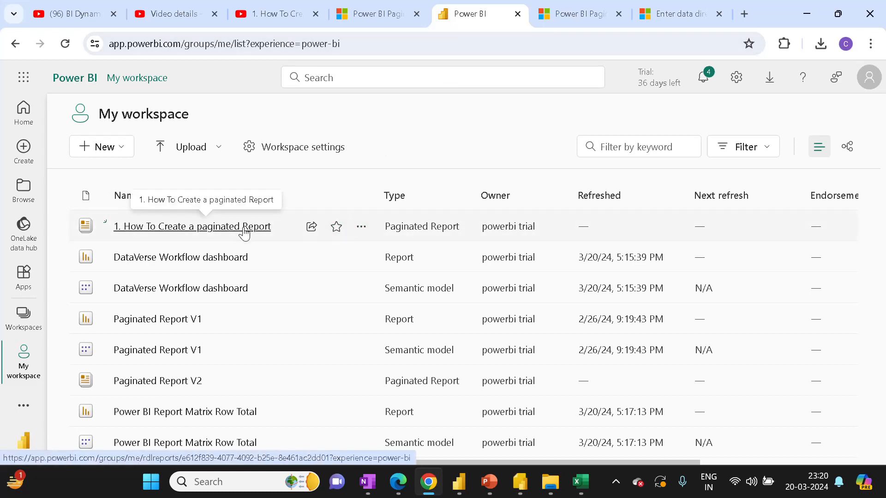
Open the published paginated report from the My workspace list.
left_click(191, 227)
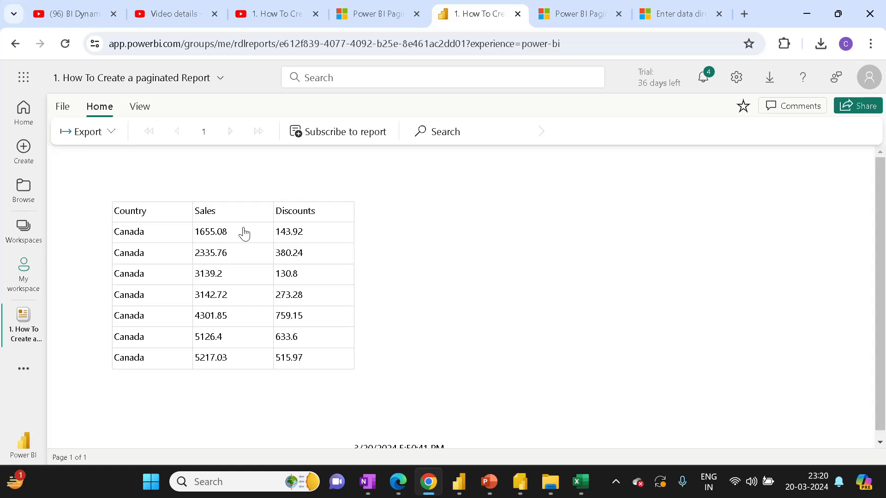
mouse_move(251, 254)
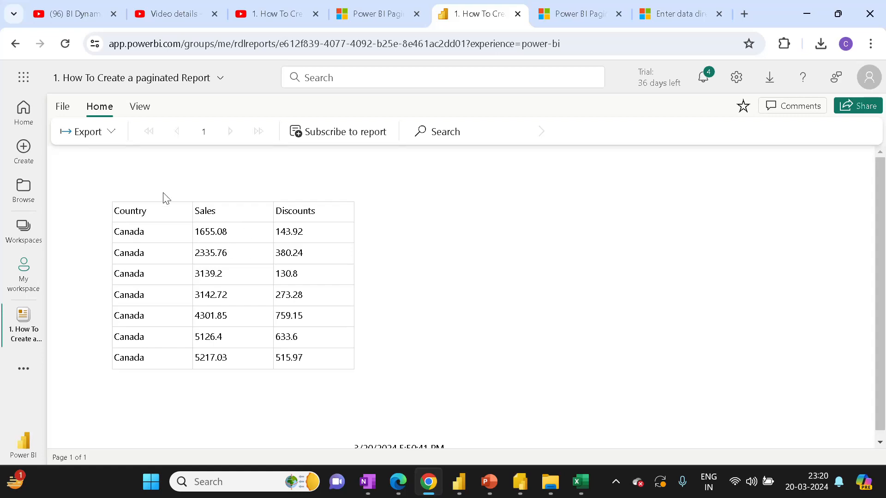
Browse the report's Export format list, close it, and show the hidden system tray icons.
left_click(86, 131)
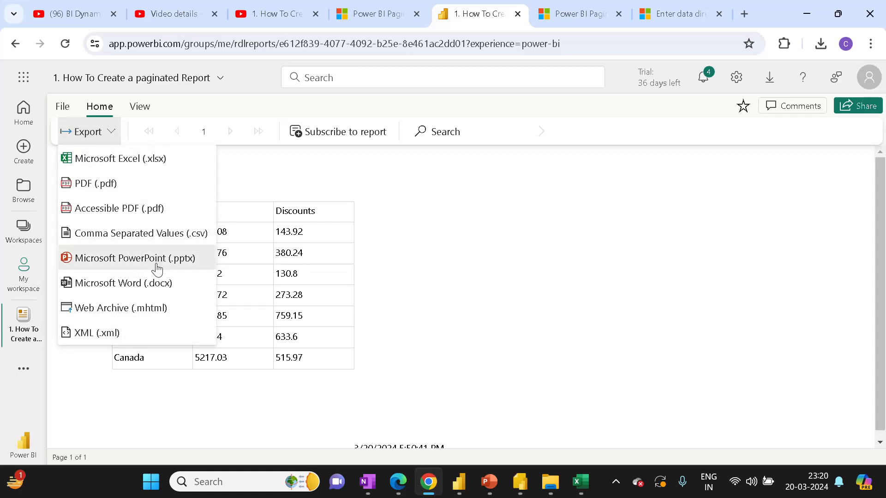
mouse_move(182, 337)
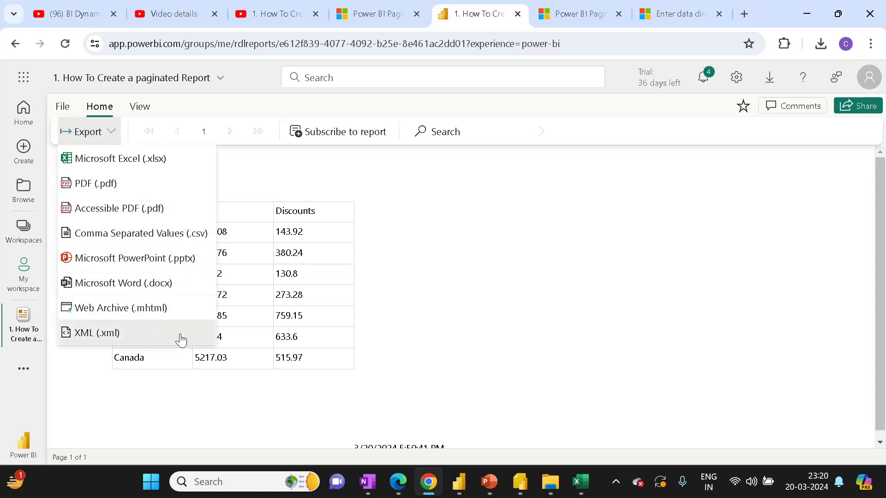
left_click(387, 367)
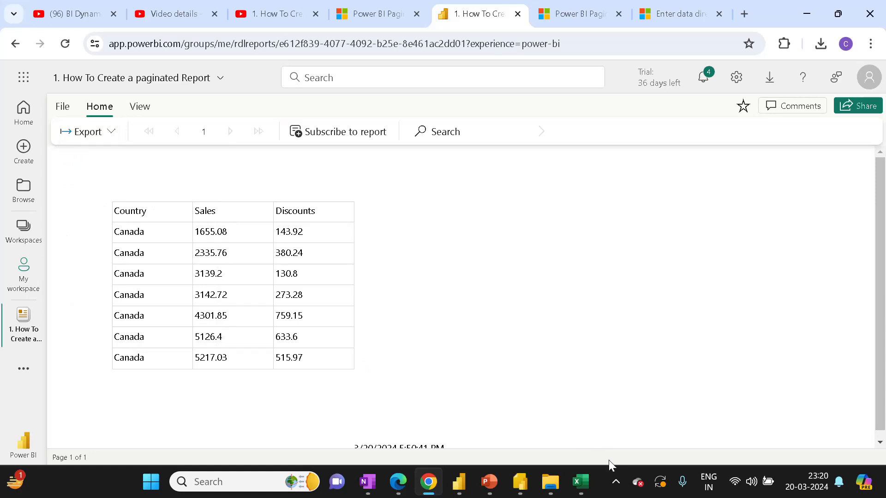
left_click(615, 482)
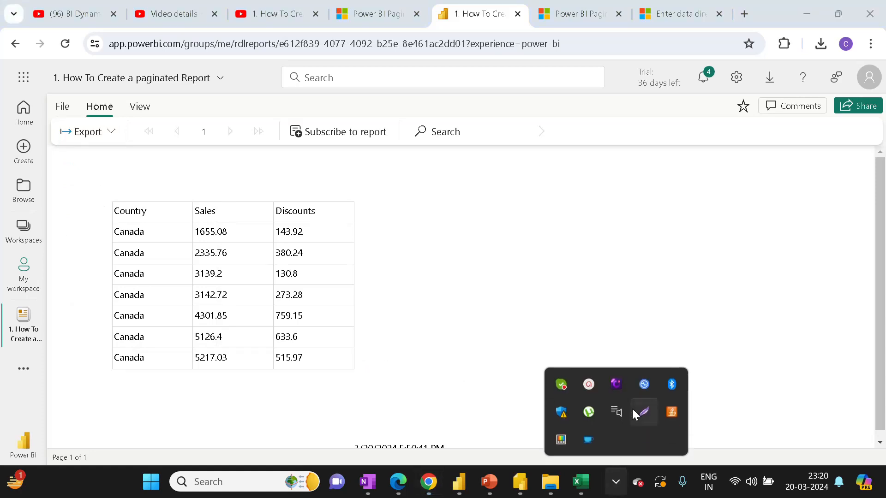